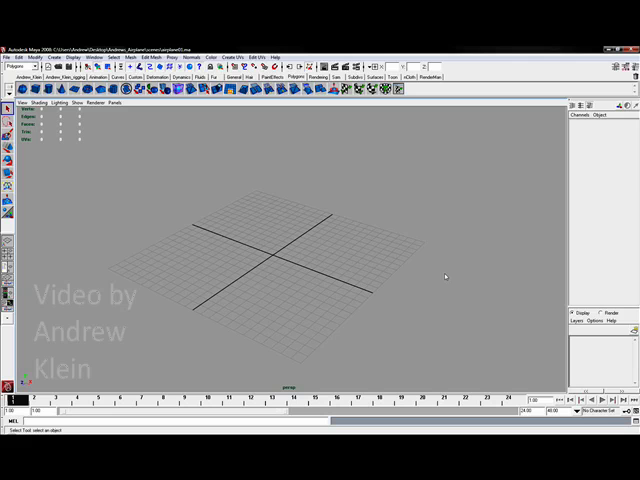
Step: Minimize Maya and browse to the Andrews_Airplane sourceimages folder in Windows Explorer
drag(445, 275, 357, 268)
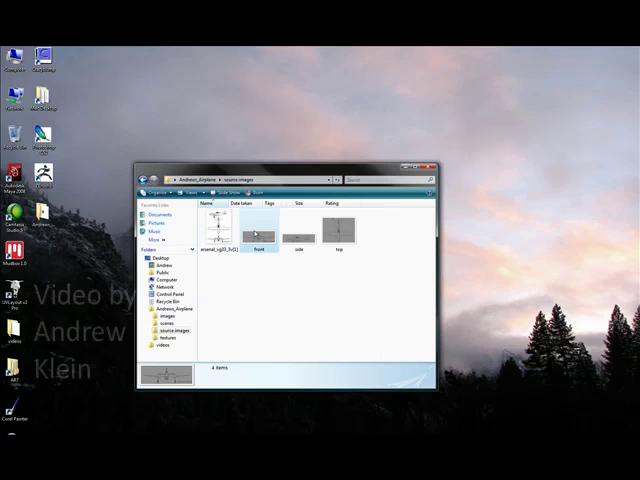
Step: View the front blueprint in Photo Gallery, then step through to the top view
double_click(258, 230)
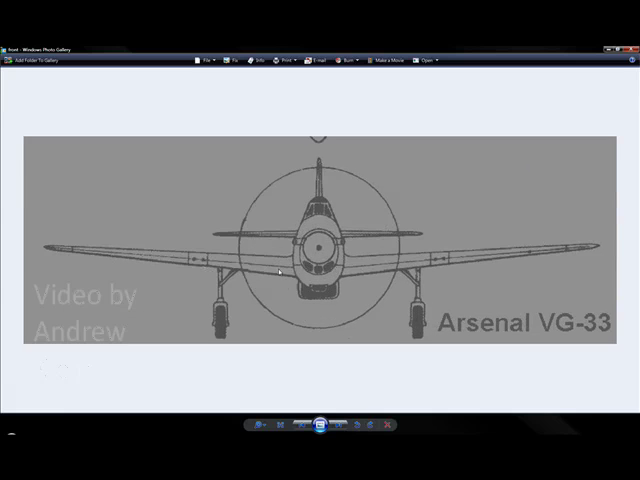
mouse_move(320, 380)
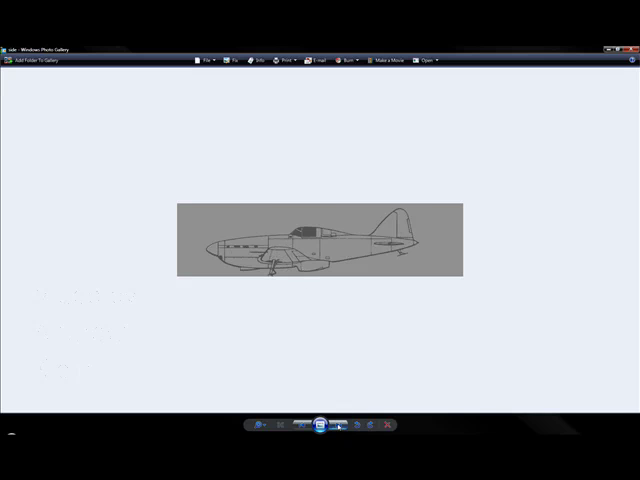
click(345, 425)
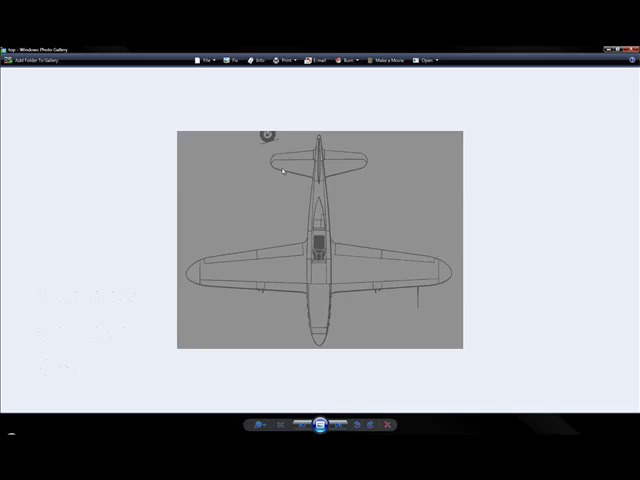
mouse_move(255, 311)
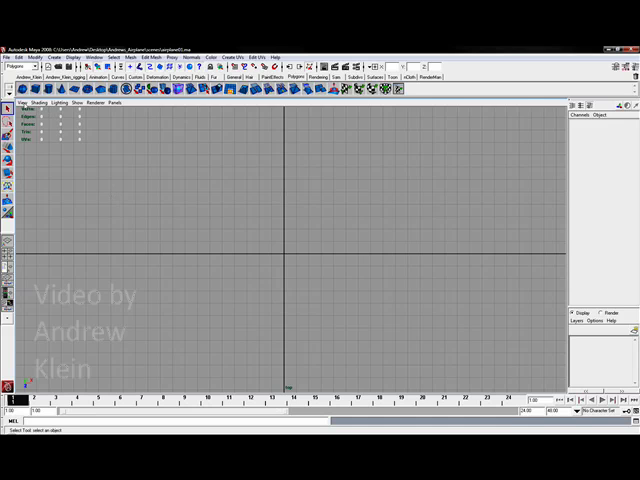
Step: Open the top camera viewport's View menu to reach Image Plane options
click(27, 103)
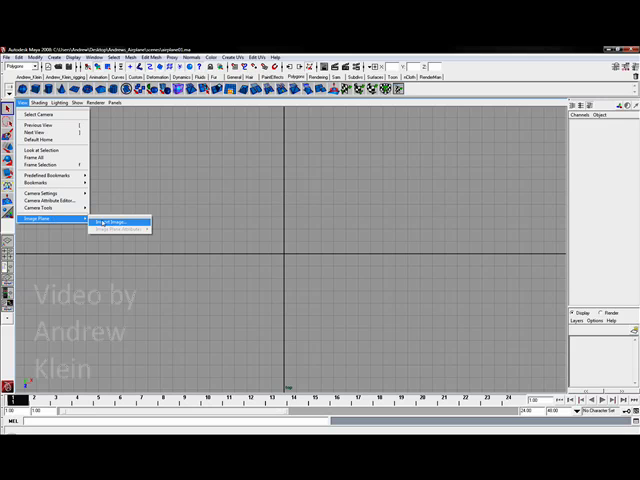
Step: Import the 'top' blueprint from sourceimages as the top camera's image plane
click(108, 220)
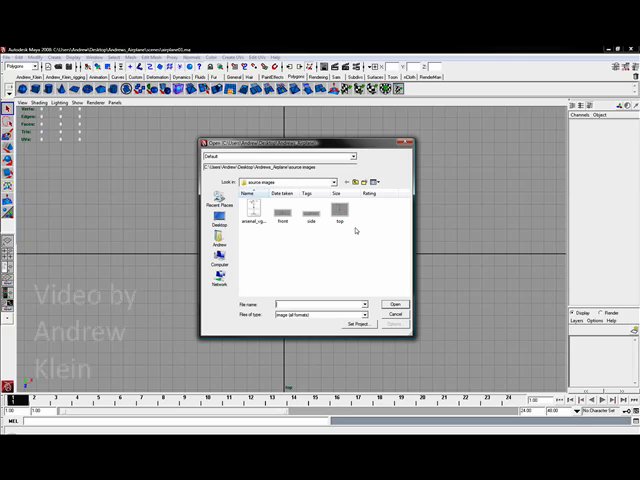
mouse_move(285, 210)
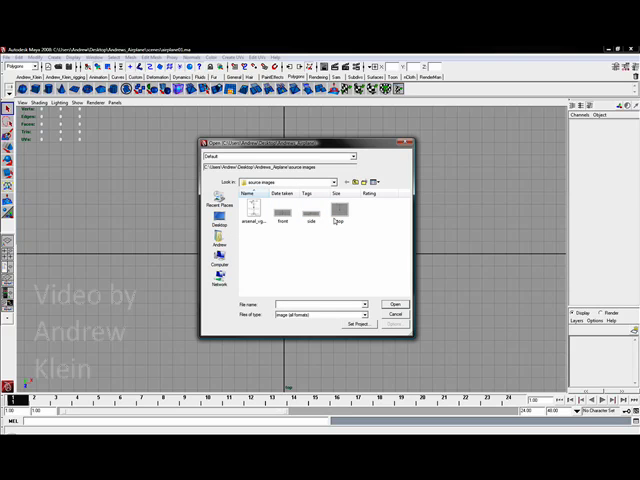
click(340, 213)
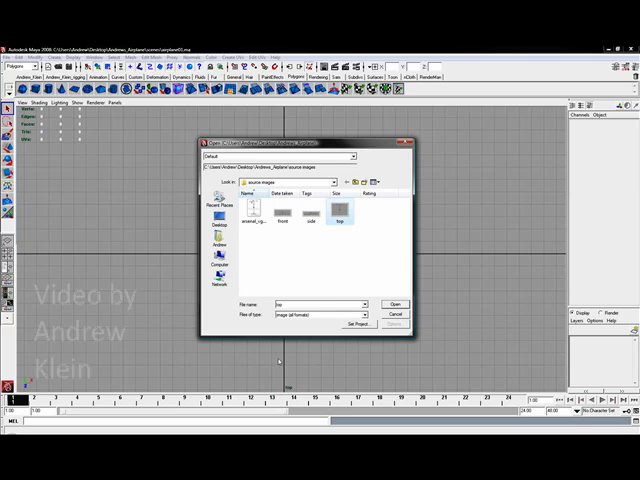
click(395, 304)
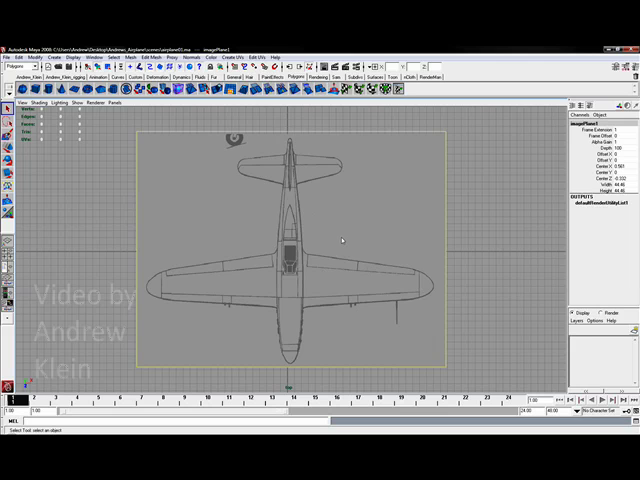
mouse_move(335, 227)
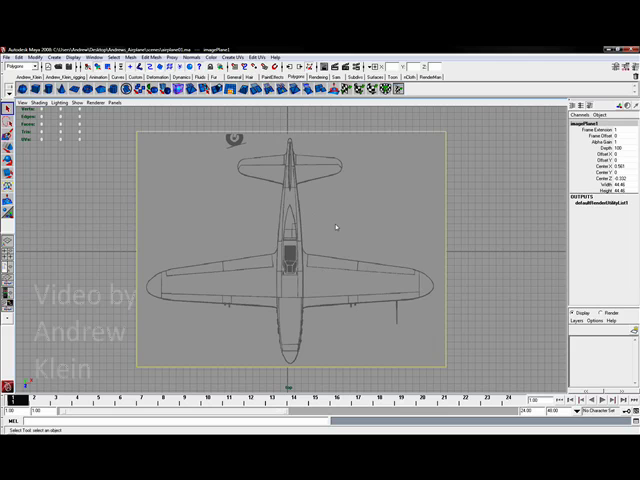
Step: Toggle the top view layout to inspect imagePlane1's Center and Width/Height channels
key(space)
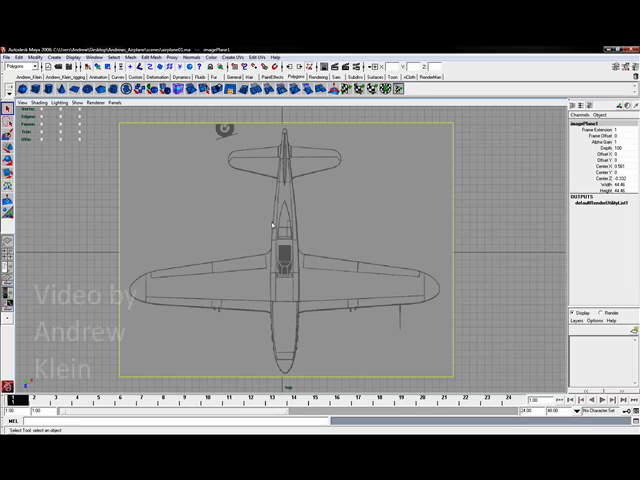
mouse_move(258, 233)
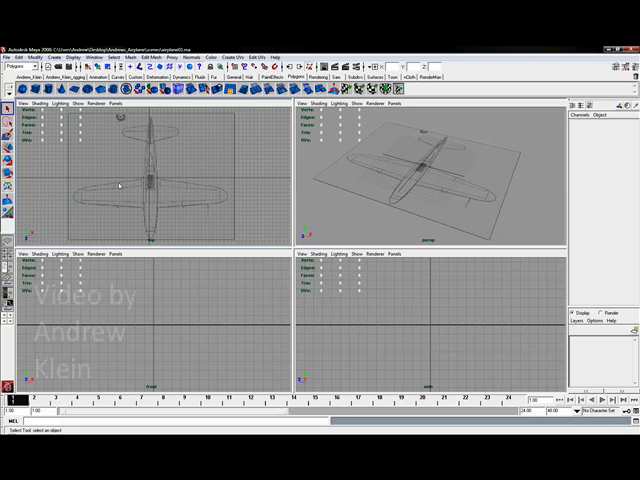
mouse_move(356, 189)
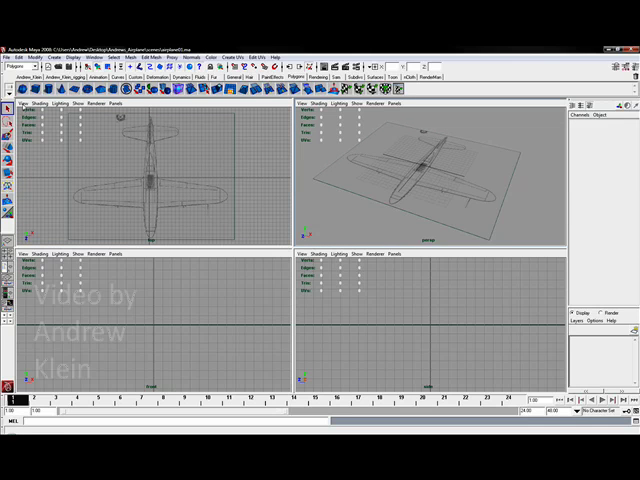
Step: In the four-view layout, select the blueprint image plane in the top view
click(25, 102)
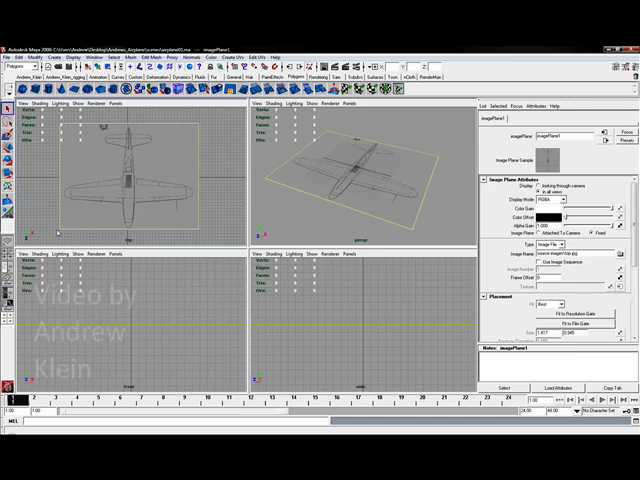
mouse_move(385, 175)
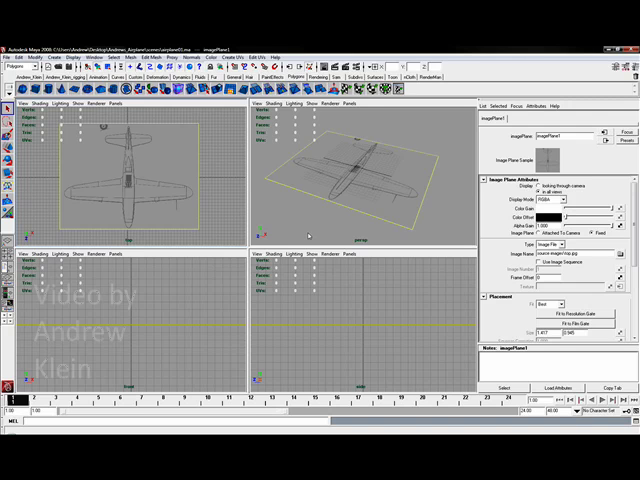
mouse_move(307, 233)
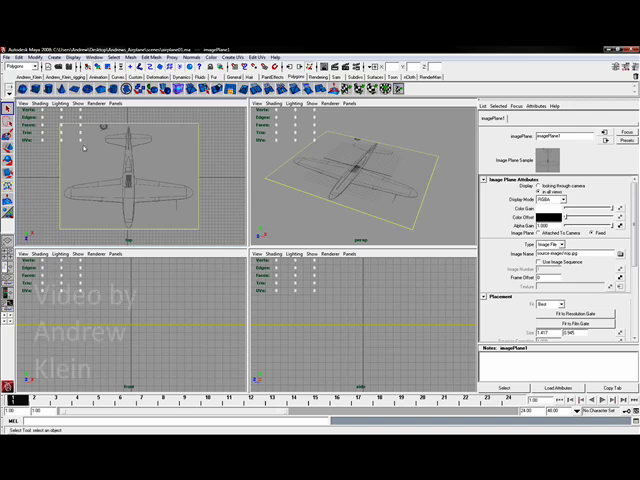
mouse_move(342, 200)
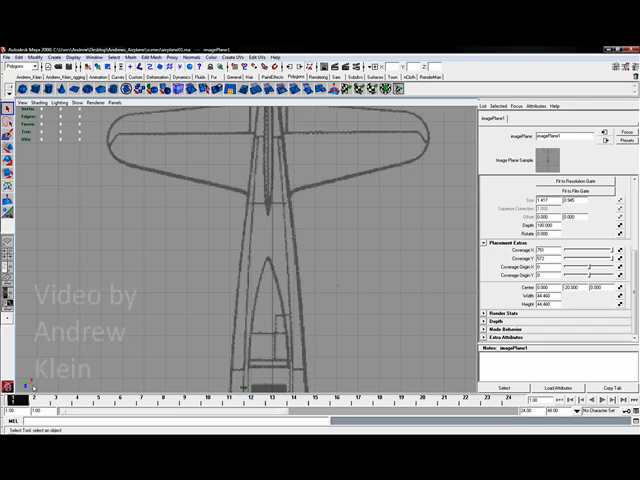
mouse_move(357, 183)
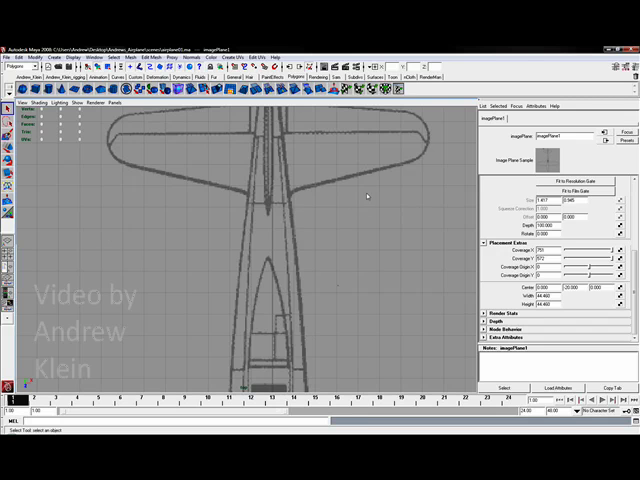
mouse_move(325, 213)
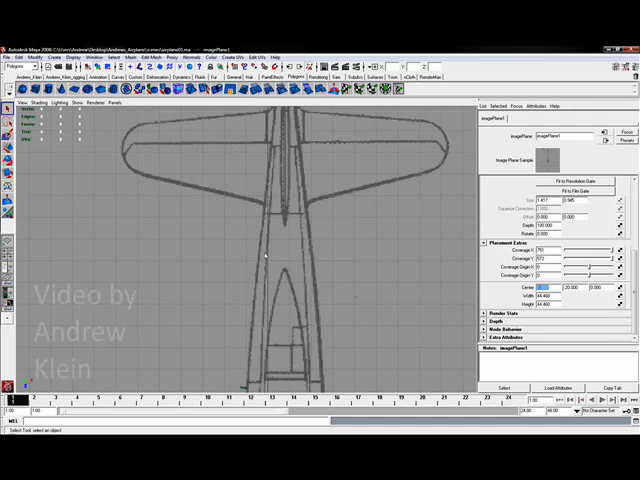
mouse_move(266, 302)
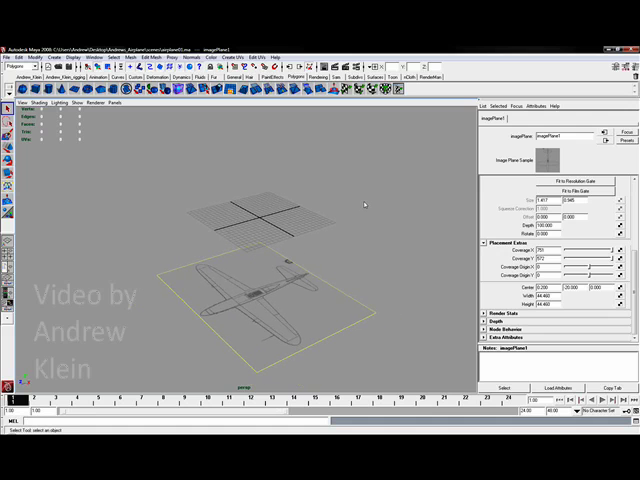
mouse_move(362, 211)
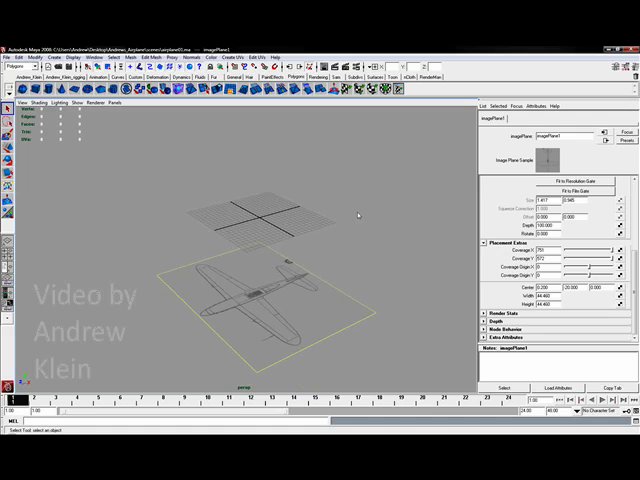